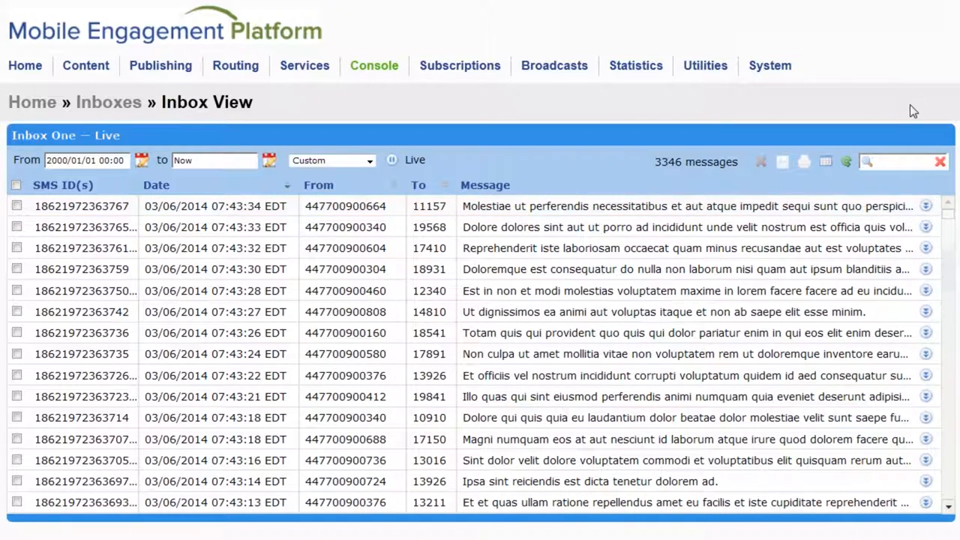
Step: Search Inbox One for 'nemo' and mark four of the 348 matching messages
text(nemo)
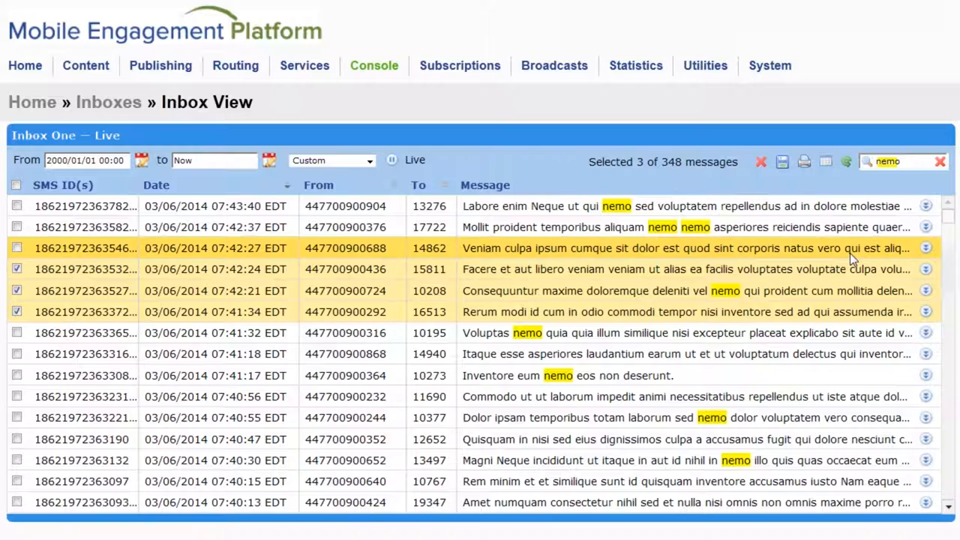
click(16, 248)
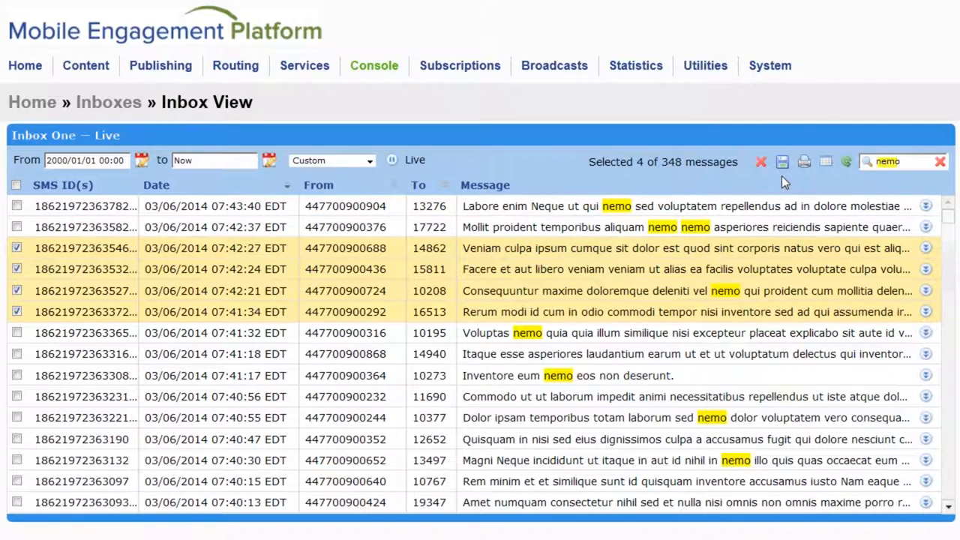
mouse_move(807, 183)
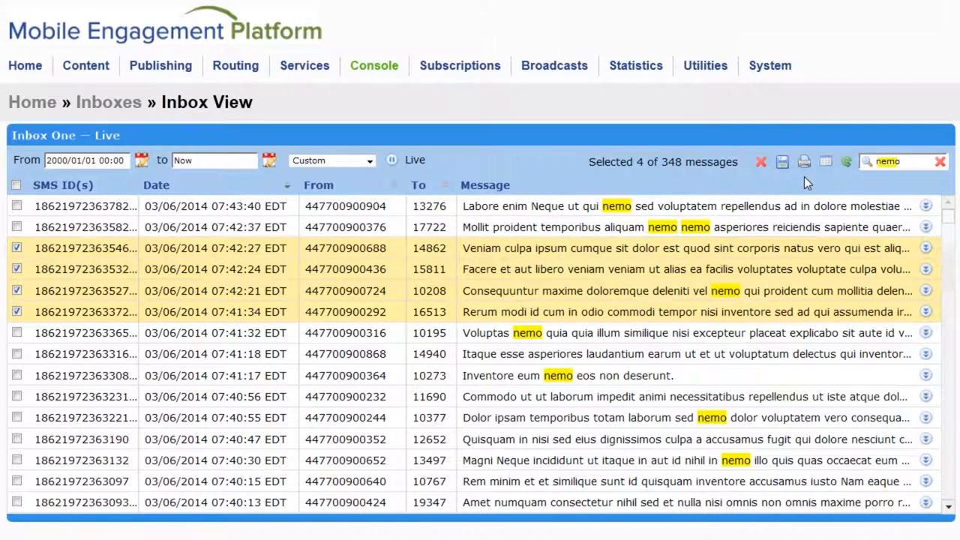
click(784, 162)
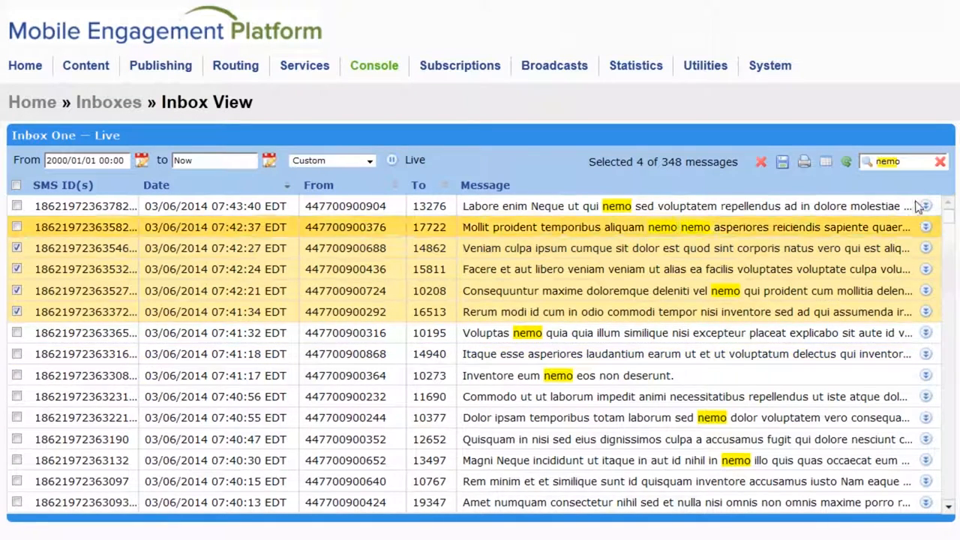
Step: Clear the 'nemo' filter, pause live updating, then resume it so all 3366 messages list live
click(943, 162)
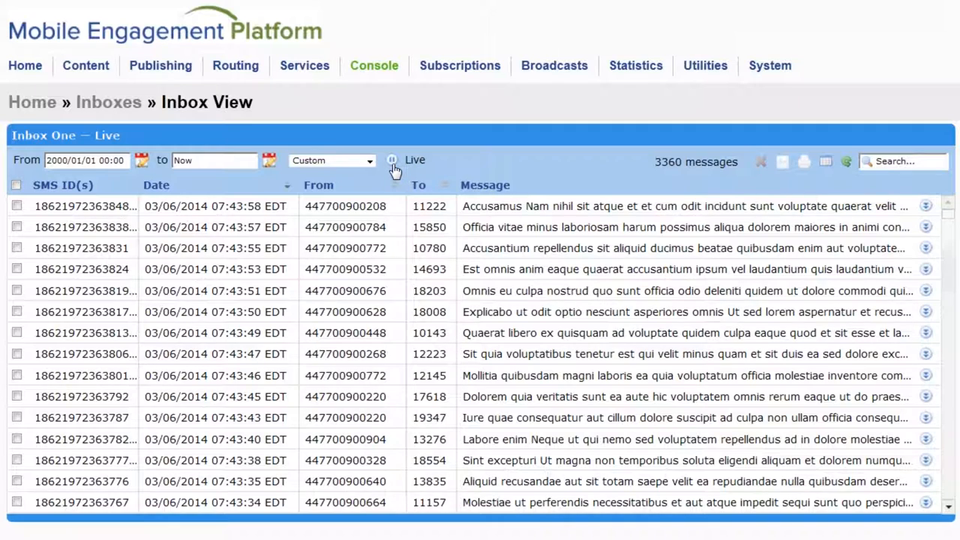
click(393, 159)
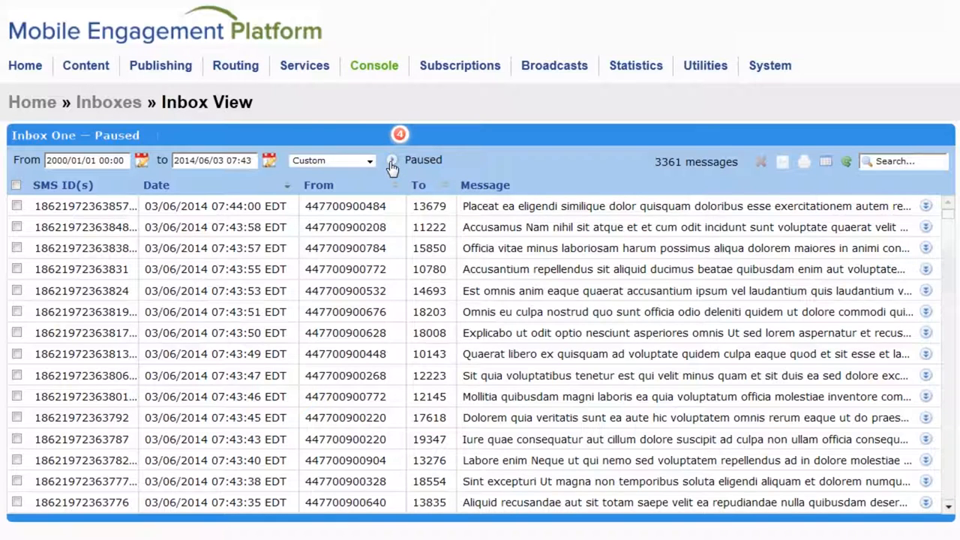
click(390, 159)
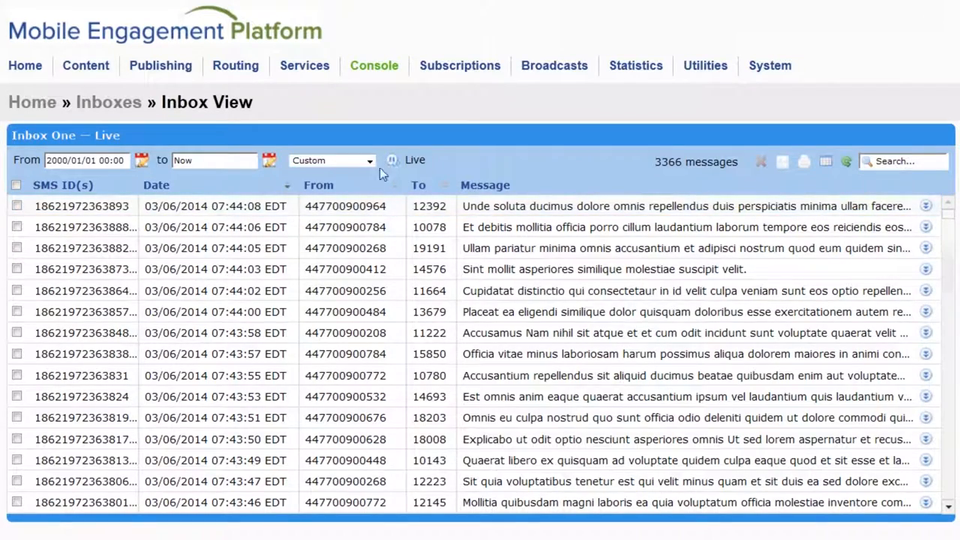
Step: Set the inbox range to Past 5 Minutes and confirm the displayed columns in Select Columns
click(141, 159)
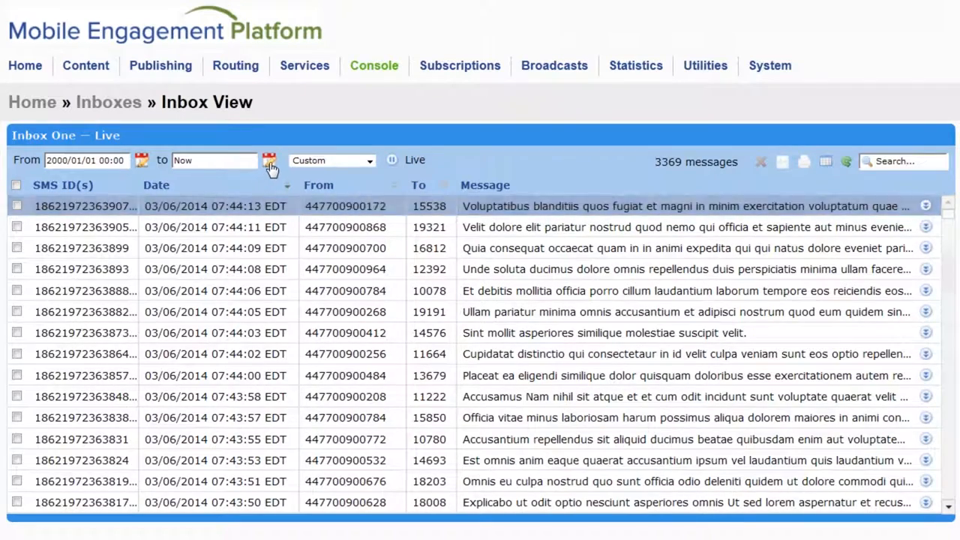
click(390, 159)
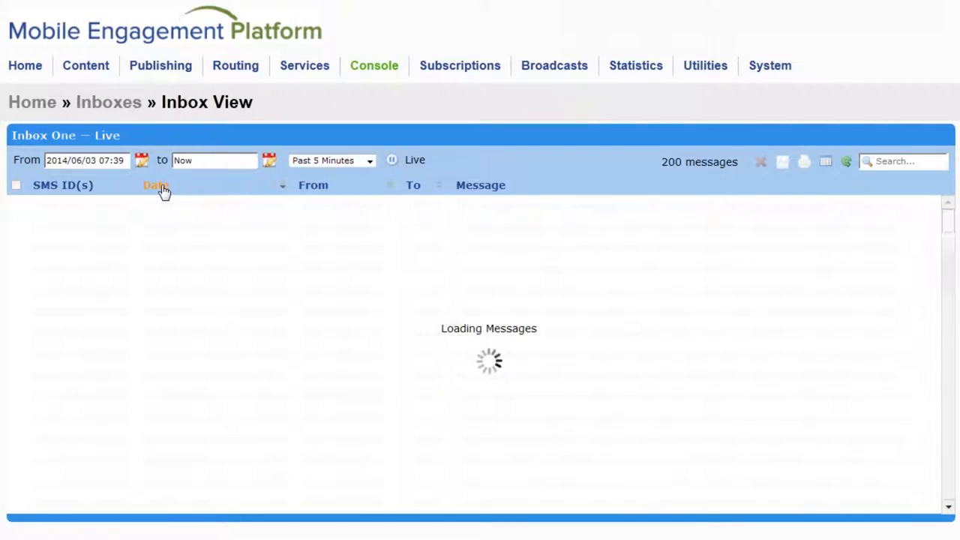
click(824, 162)
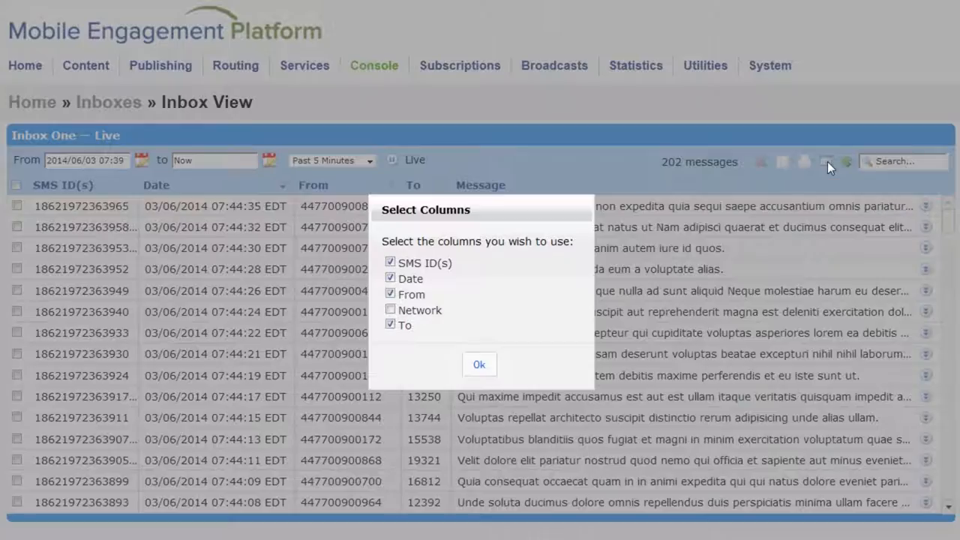
click(390, 261)
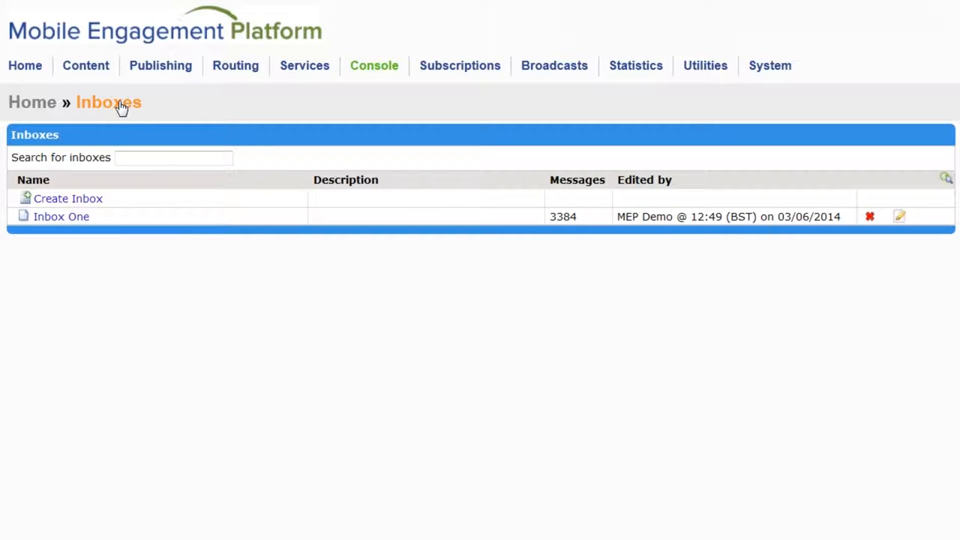
mouse_move(72, 204)
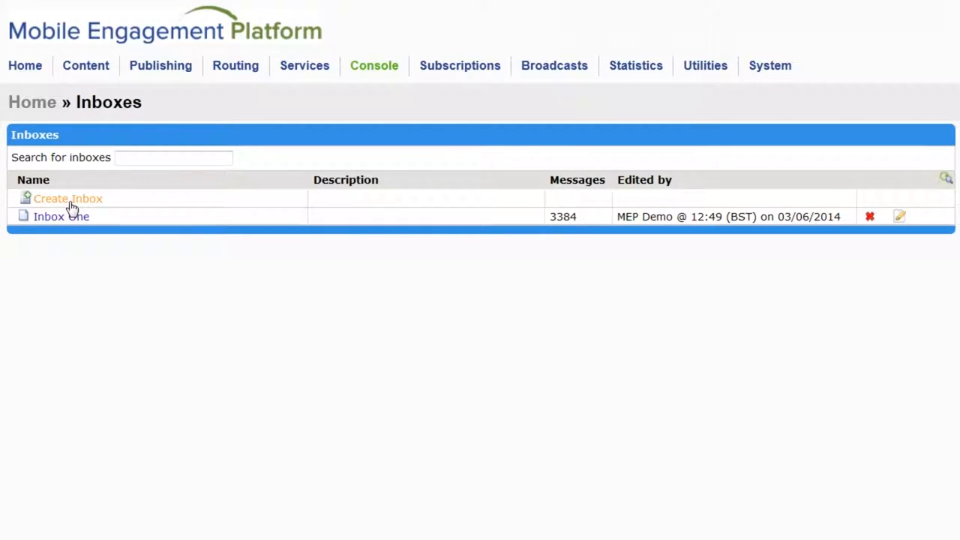
Step: Create and save a new inbox 'Inbox Two' with a Past 5 Minutes initial view
click(69, 198)
text(Inbox Two)
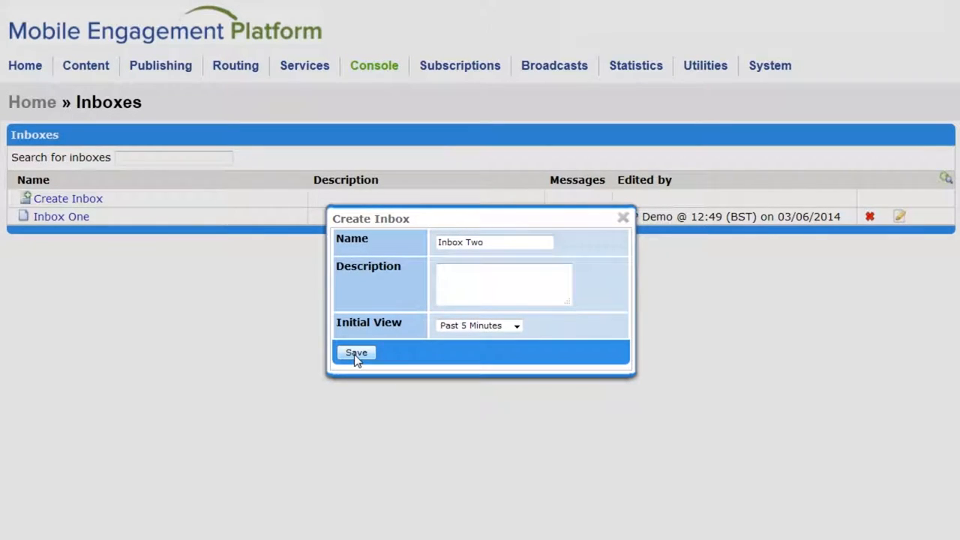
click(356, 353)
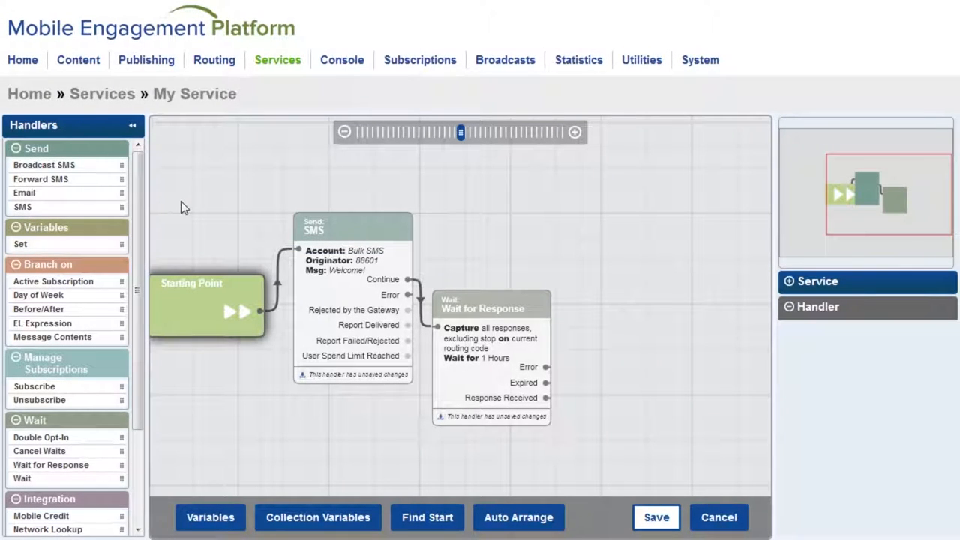
mouse_move(105, 181)
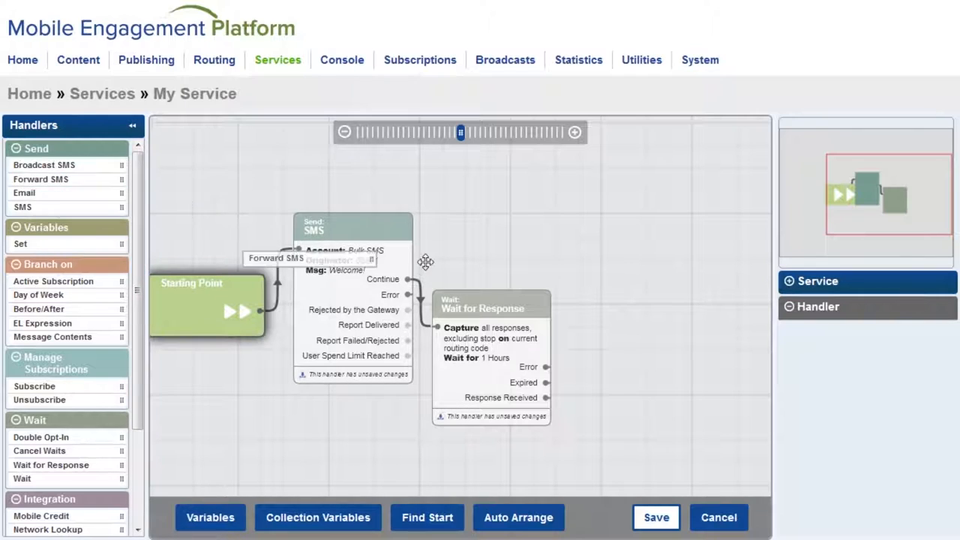
Step: Add a Forward SMS handler after Response Received, set to forward to a Console Inbox
drag(276, 258, 630, 288)
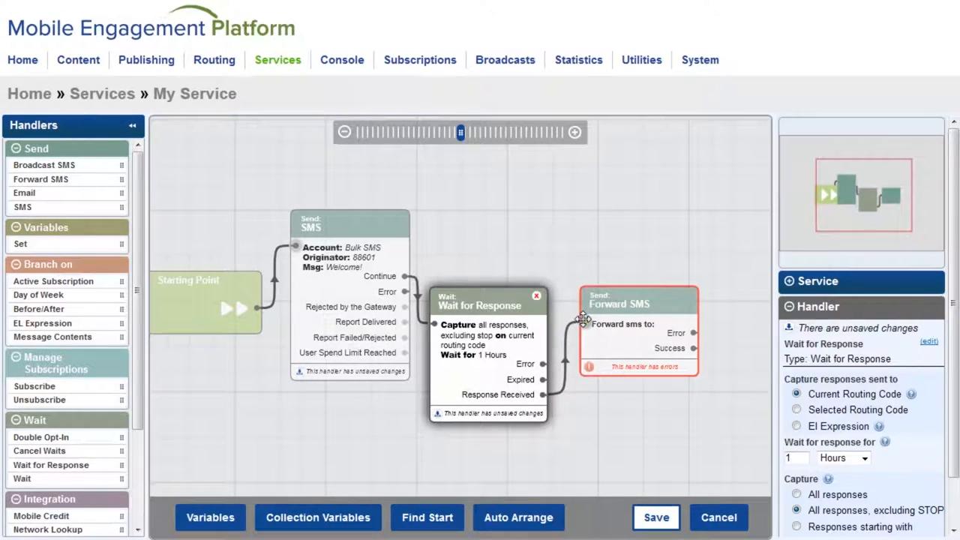
click(638, 306)
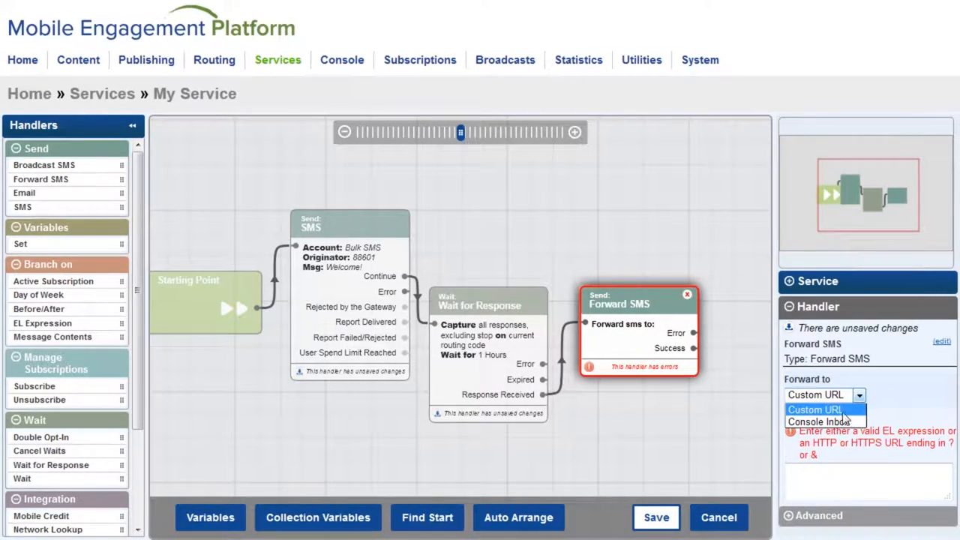
click(816, 420)
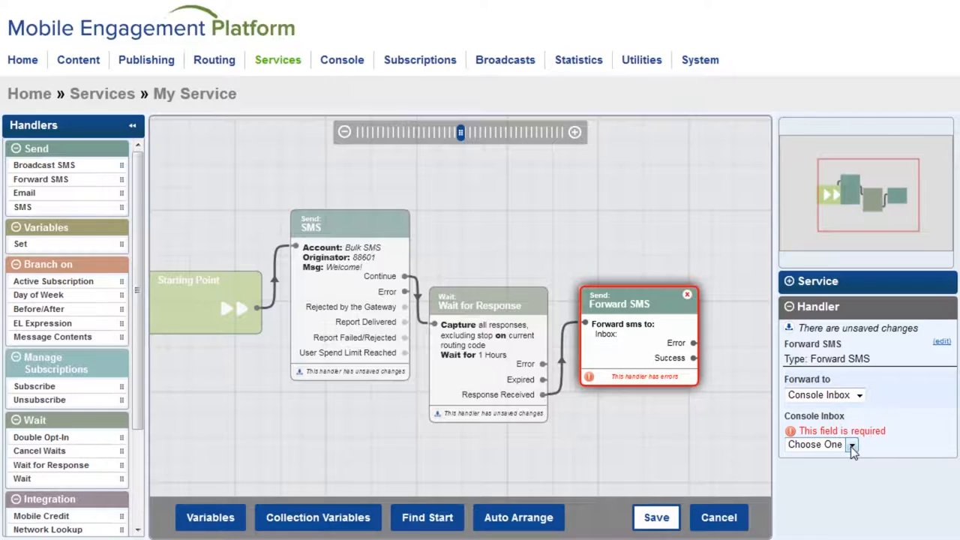